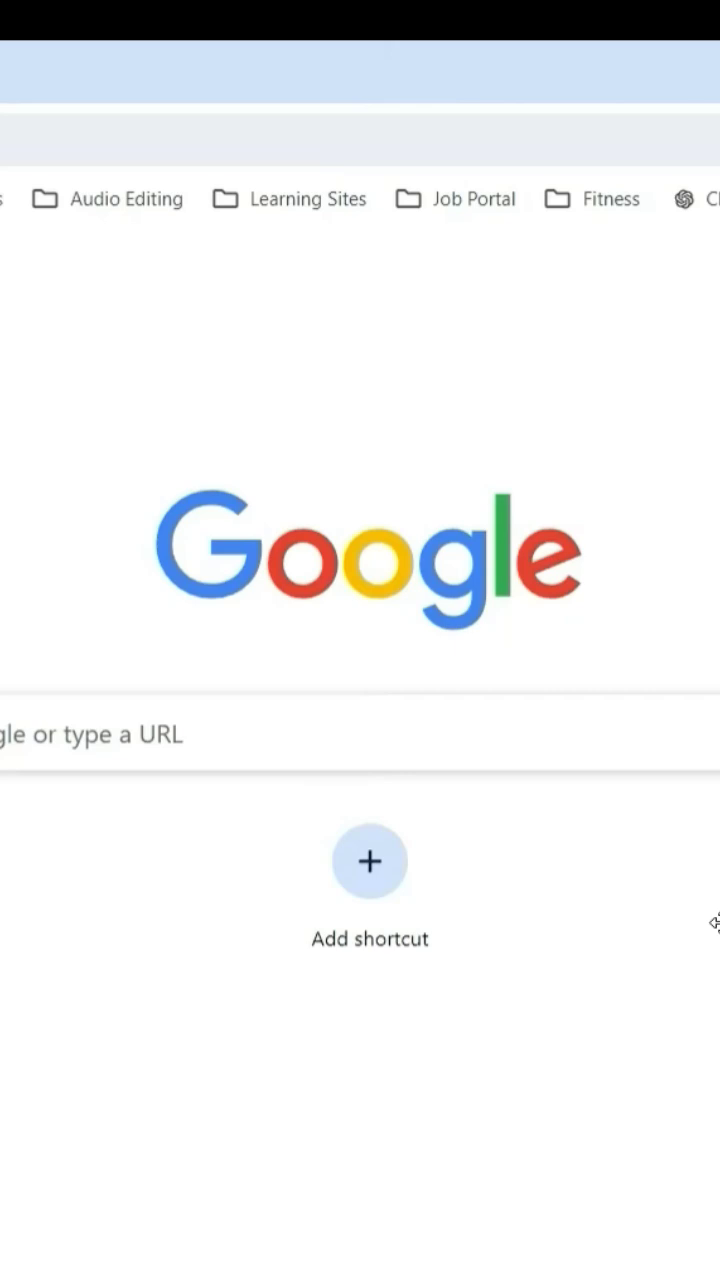
pyautogui.moveTo(584, 522)
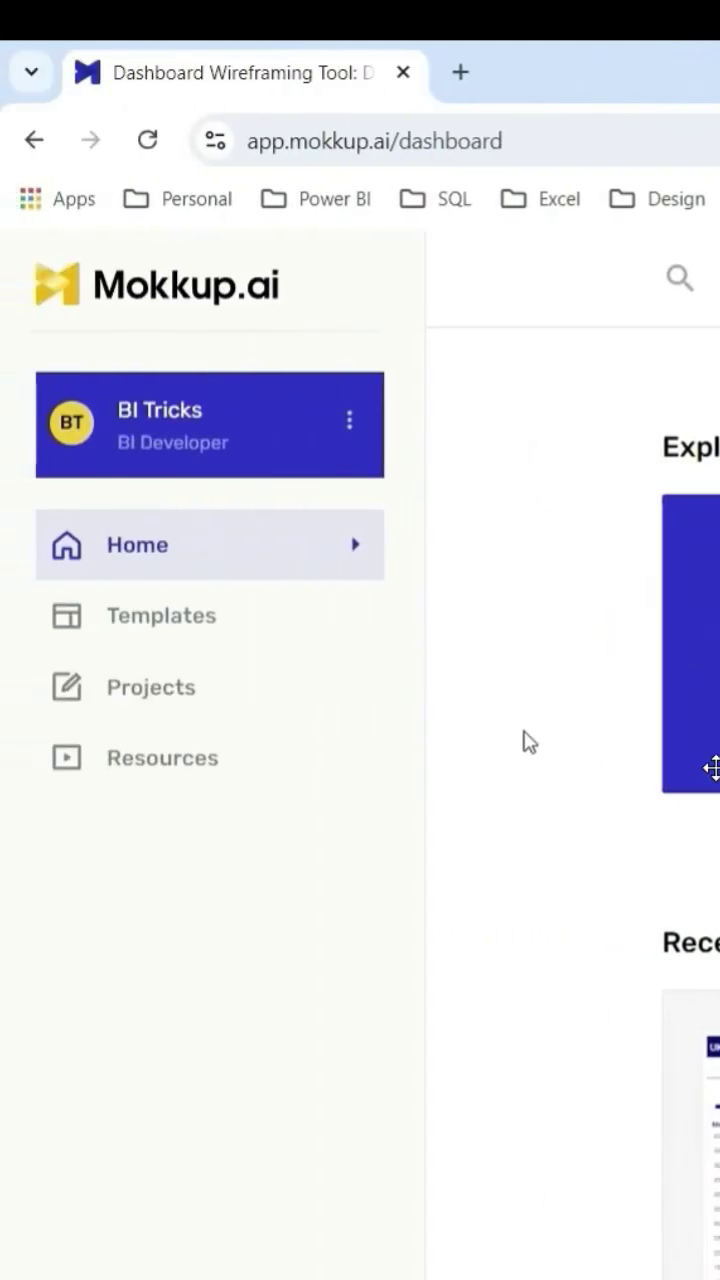
pyautogui.moveTo(428, 650)
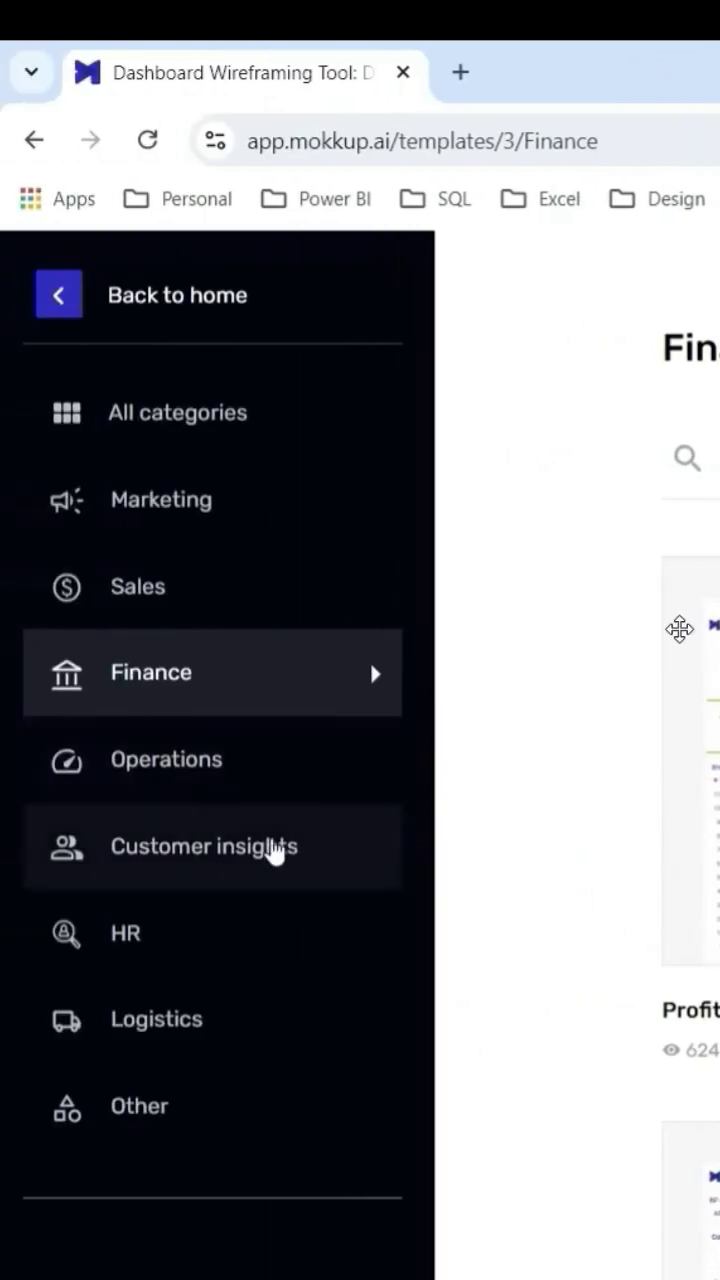
pyautogui.moveTo(544, 744)
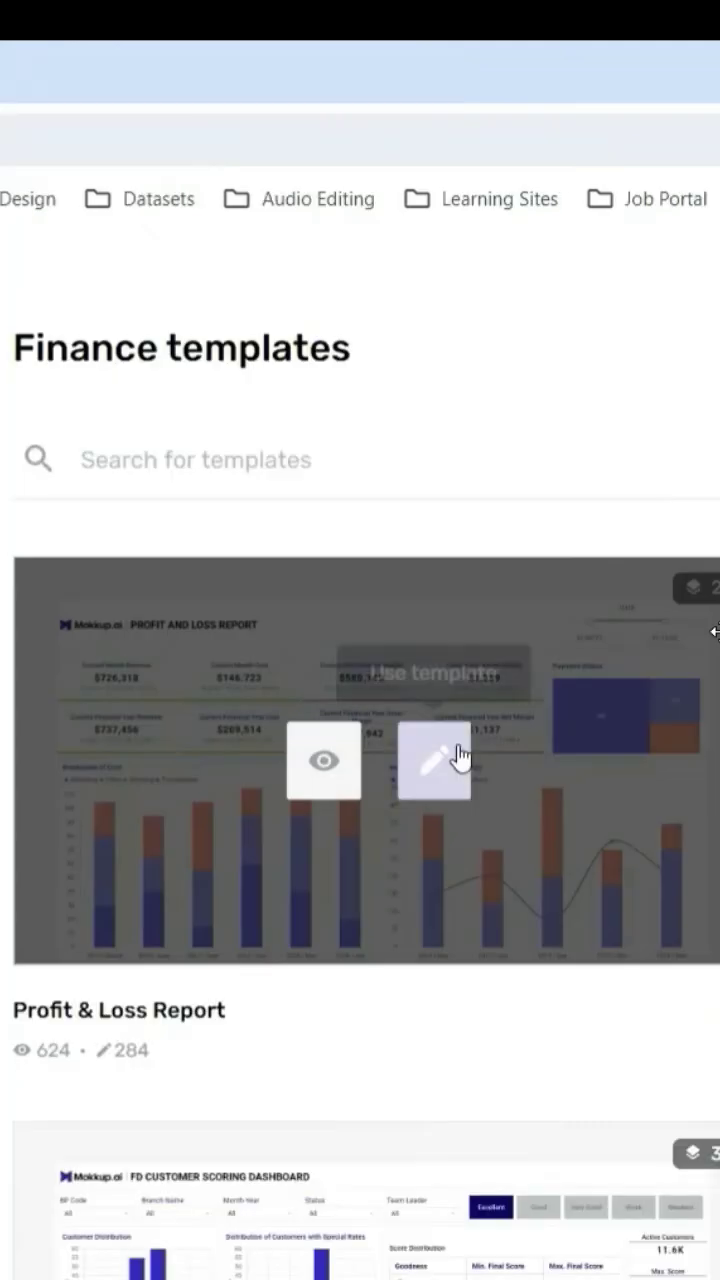
# Start a new project from the Profit & Loss Report template and save it.
pyautogui.click(434, 760)
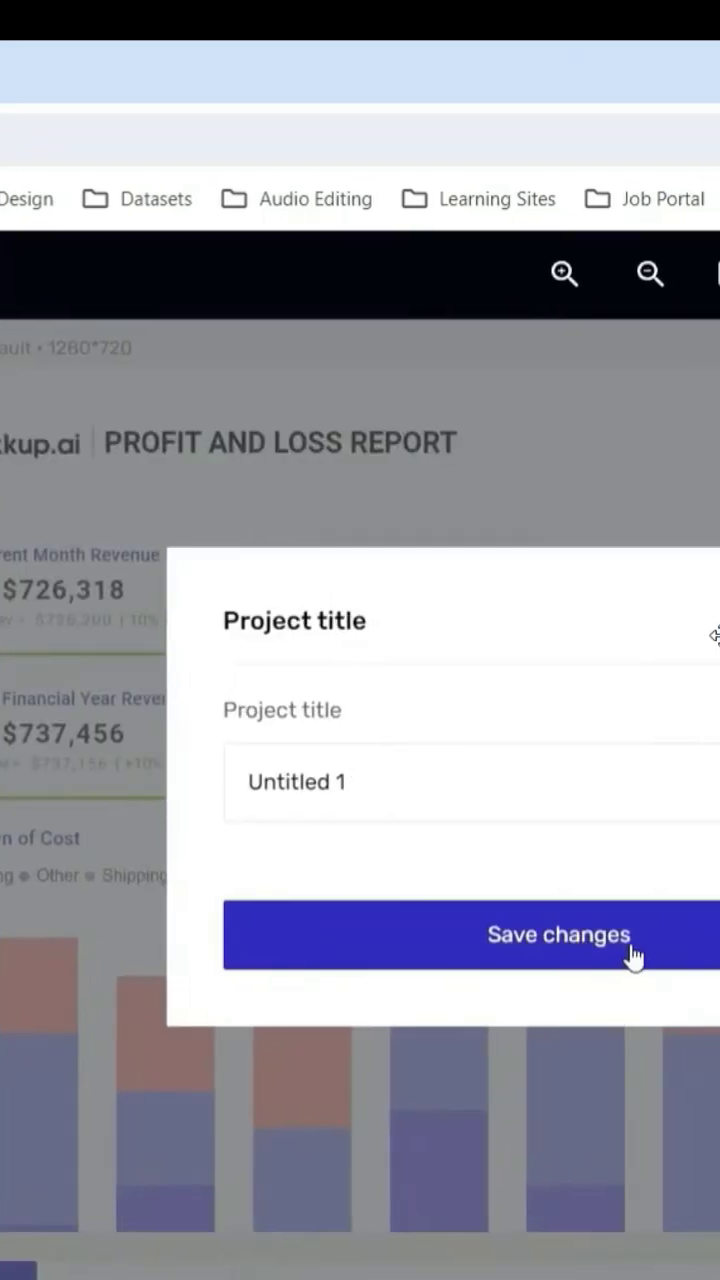
pyautogui.click(558, 936)
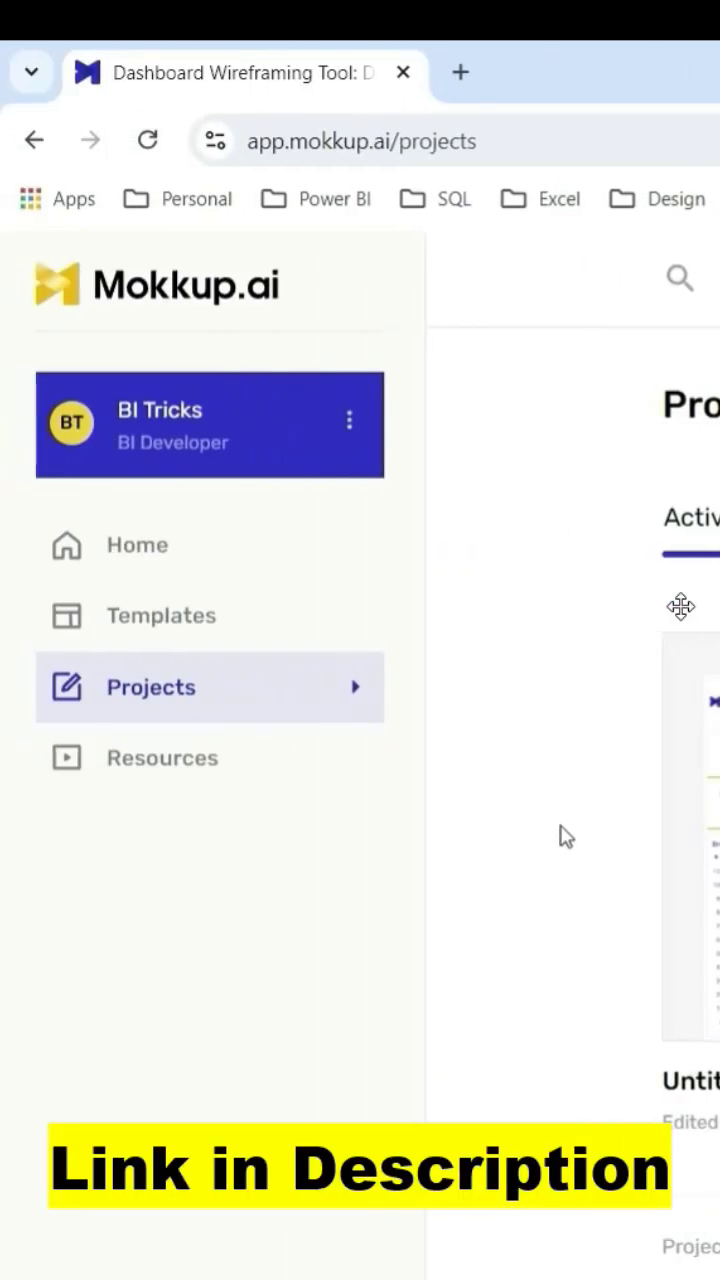
pyautogui.moveTo(716, 608)
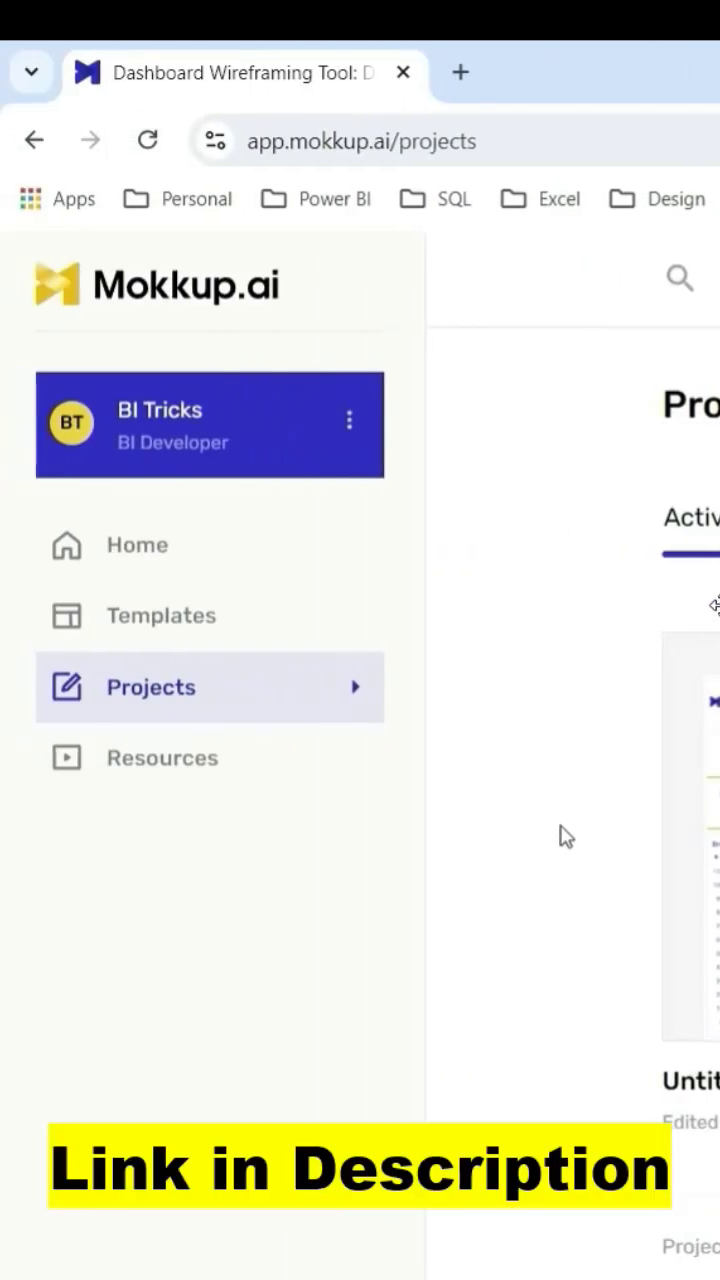